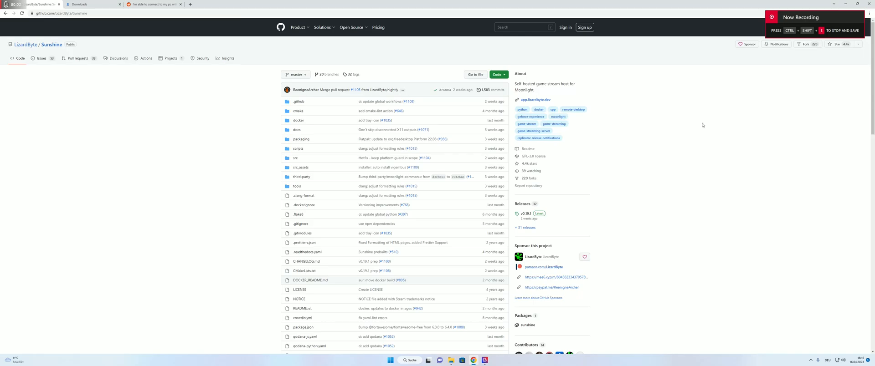
mouse_move(56, 54)
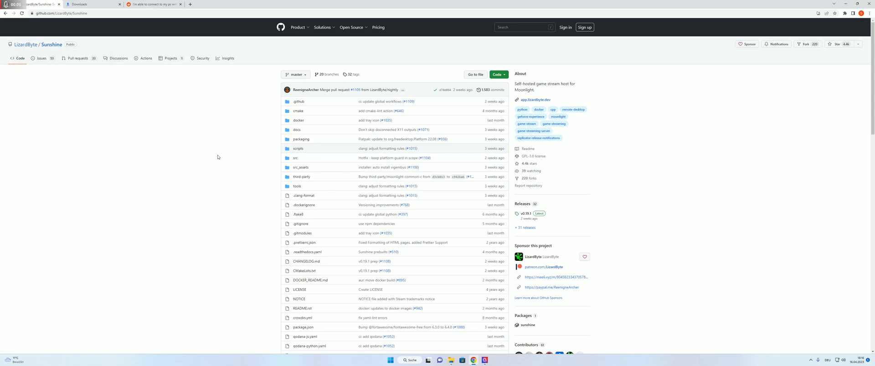
mouse_move(214, 161)
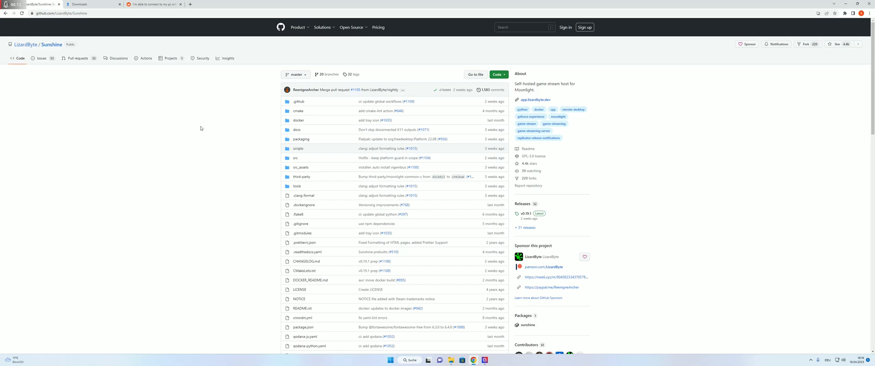
Scroll past the file list to the README's Overview and System Requirements table.
scroll("down", 3)
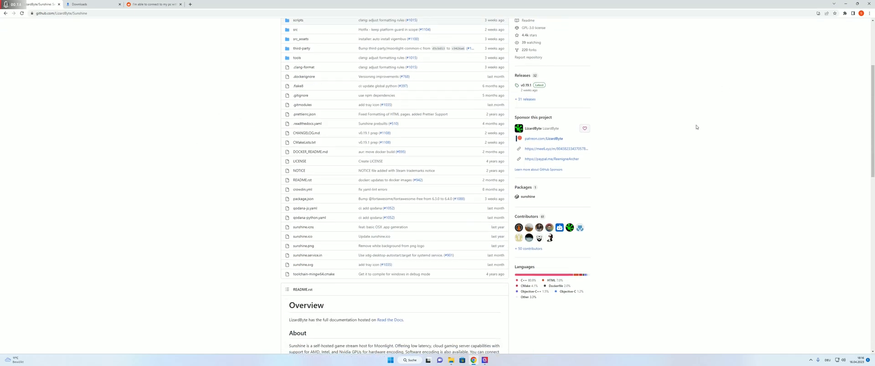
scroll("down", 3)
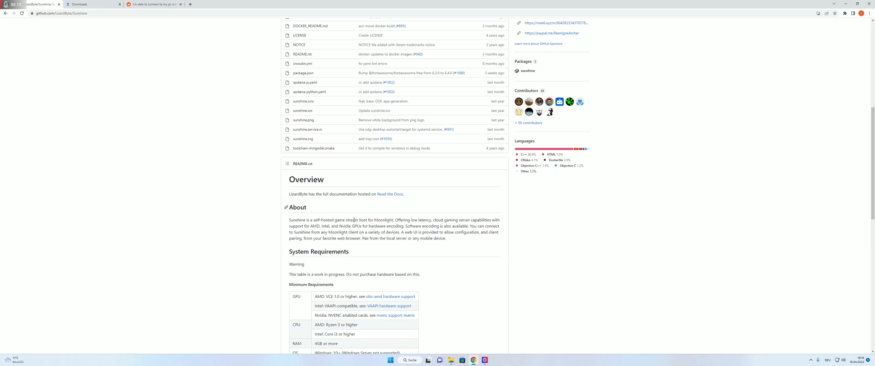
mouse_move(317, 208)
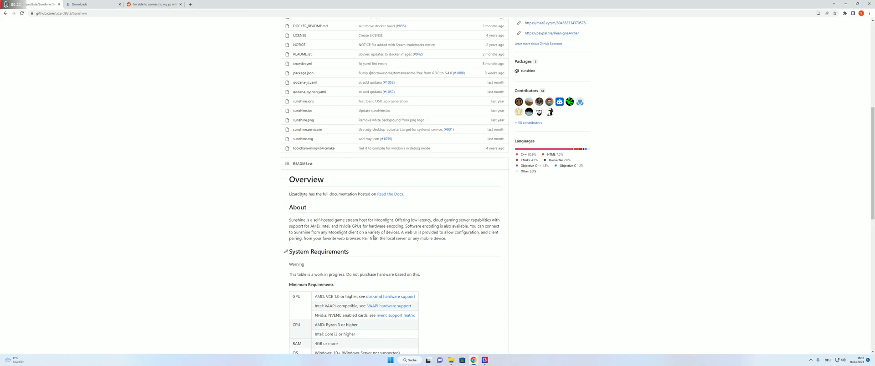
mouse_move(279, 222)
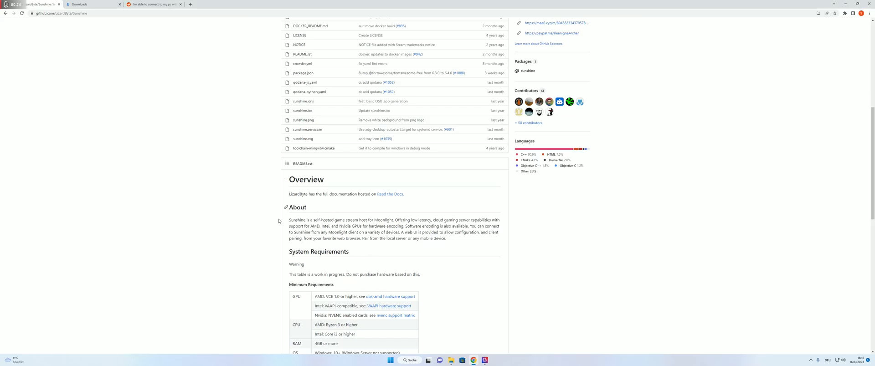
mouse_move(360, 214)
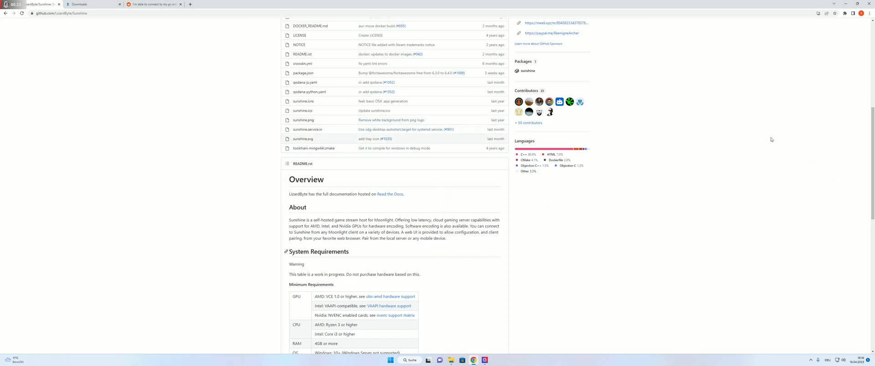
mouse_move(684, 134)
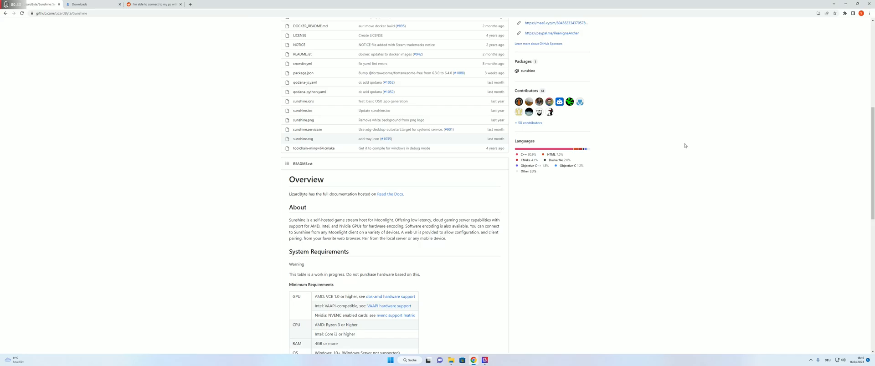
scroll("down", 3)
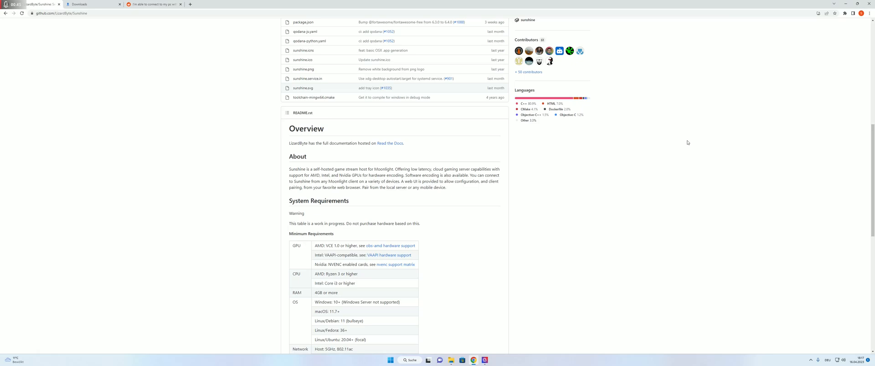
mouse_move(707, 128)
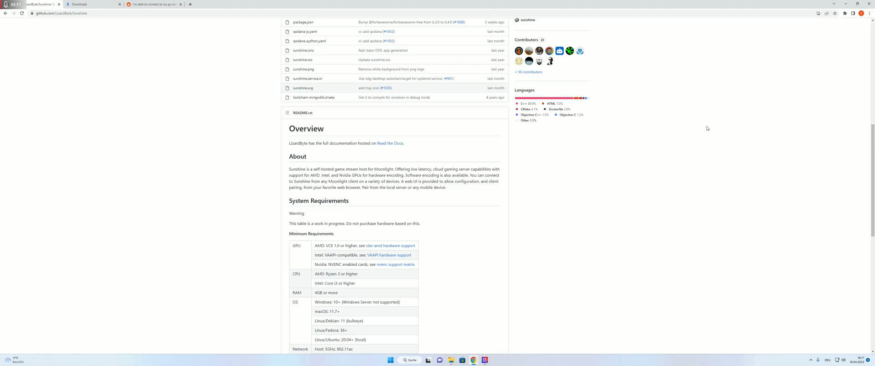
mouse_move(611, 243)
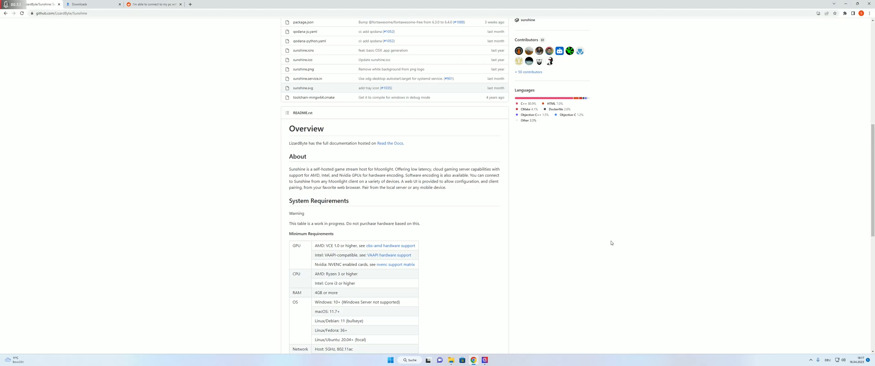
mouse_move(591, 193)
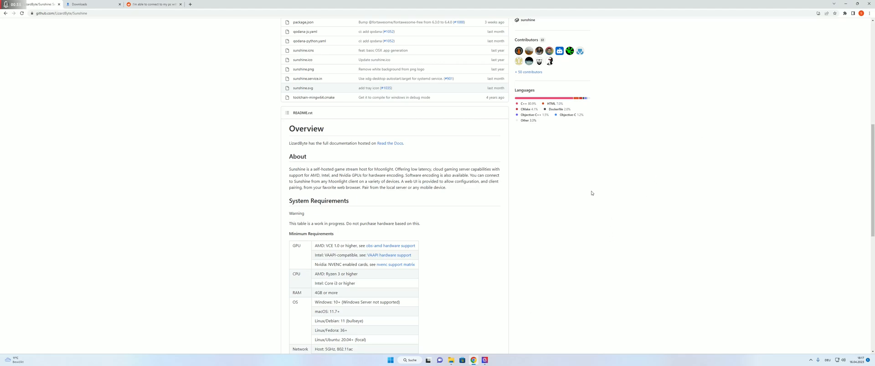
left_click(490, 360)
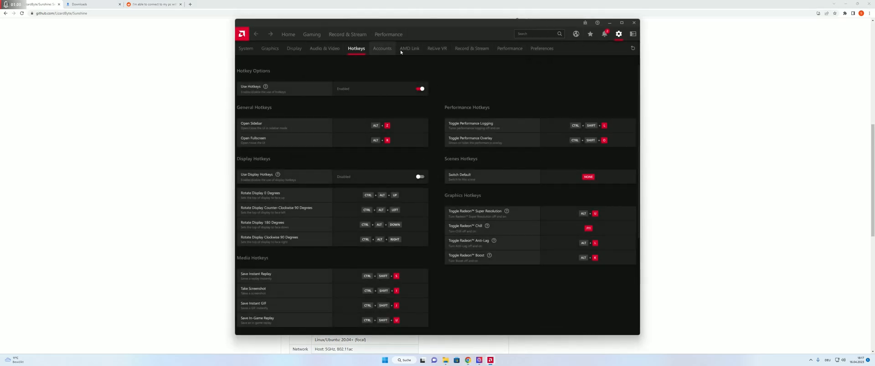
left_click(409, 48)
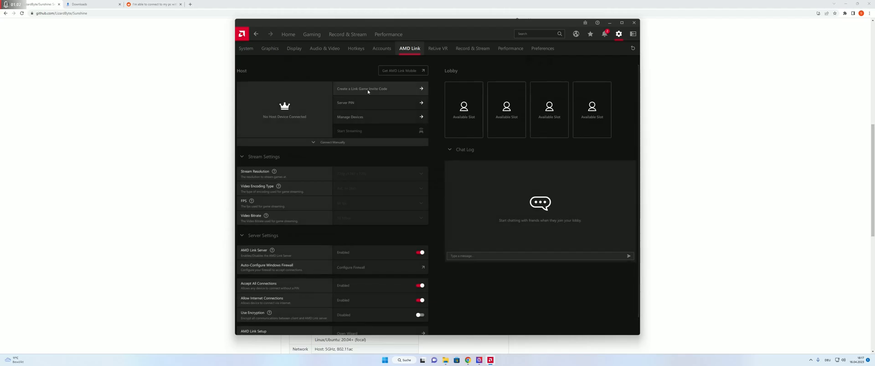
mouse_move(393, 79)
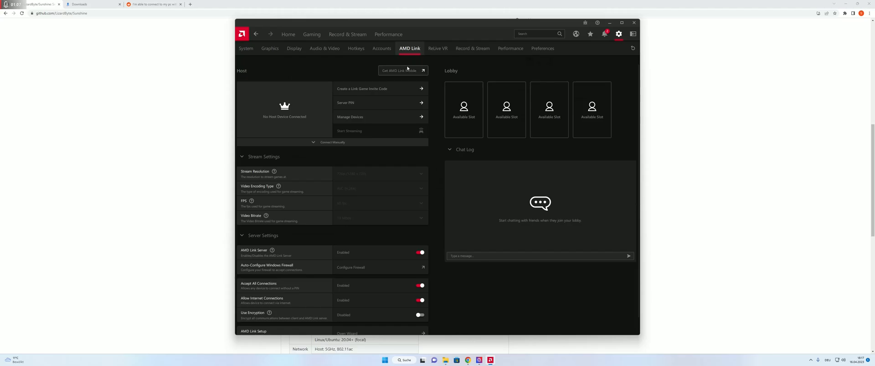
mouse_move(436, 86)
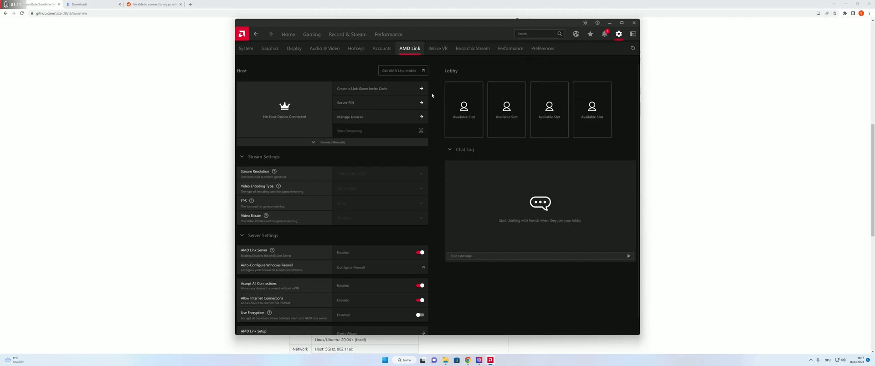
mouse_move(442, 107)
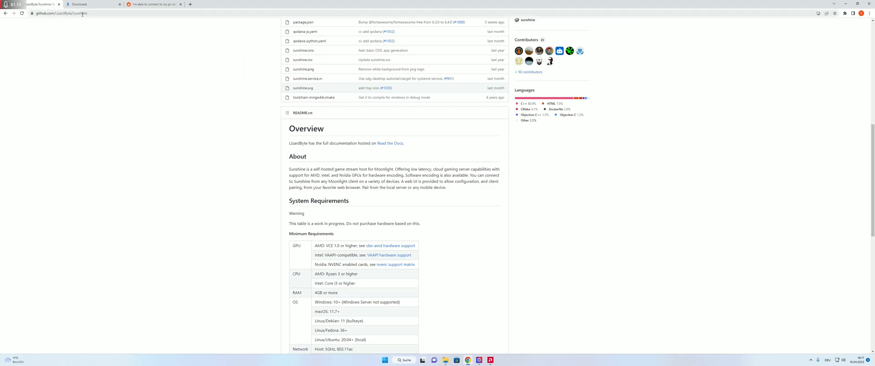
Scroll through the 4K and HDR suggestions to the Integrations, Support, Downloads and Stats sections.
scroll("down", 3)
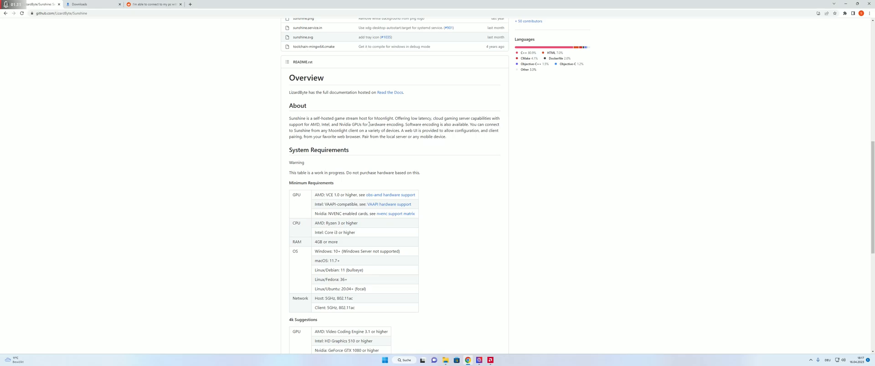
mouse_move(513, 125)
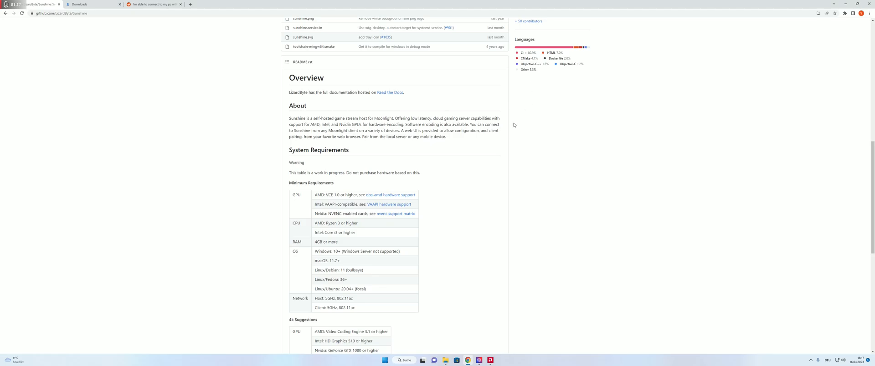
mouse_move(322, 130)
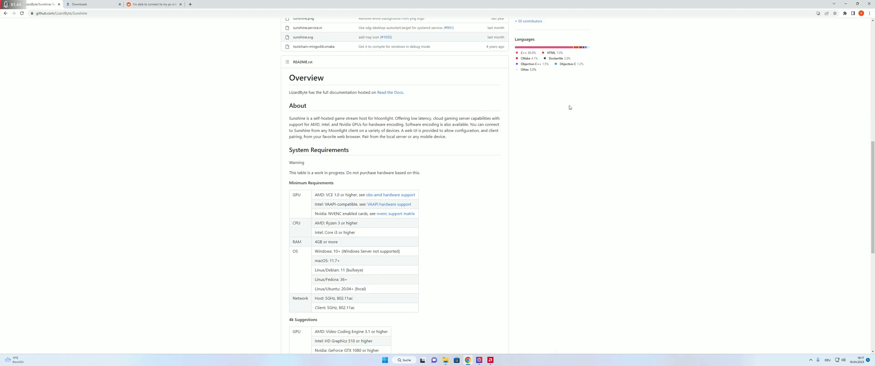
mouse_move(340, 99)
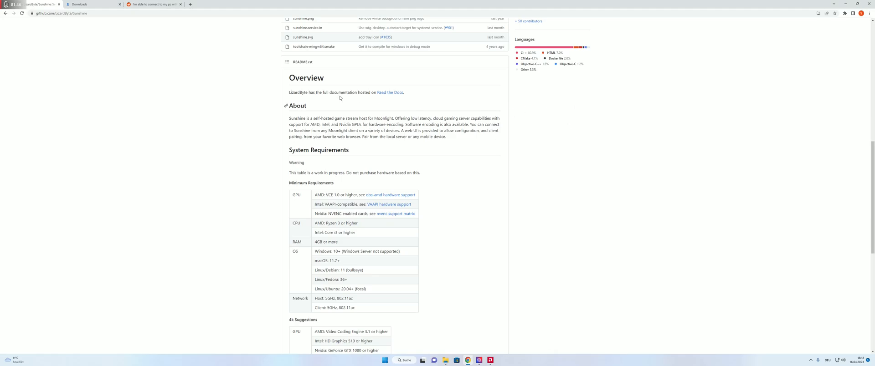
scroll("down", 3)
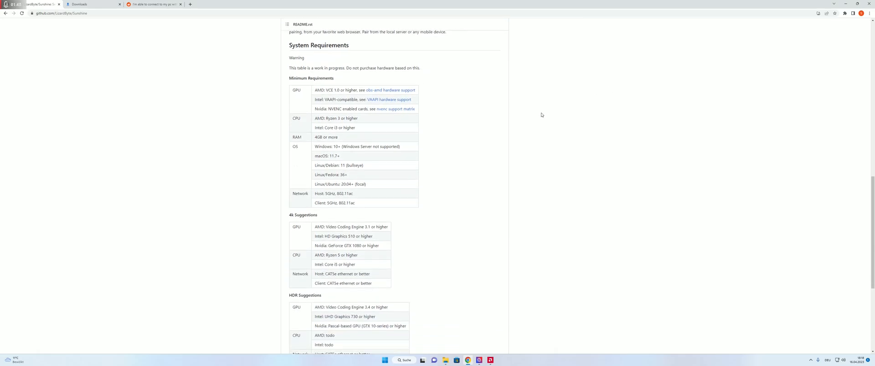
scroll("down", 3)
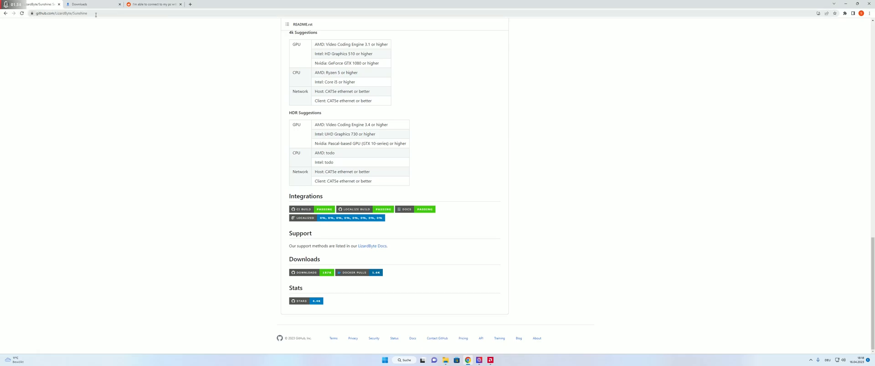
mouse_move(46, 21)
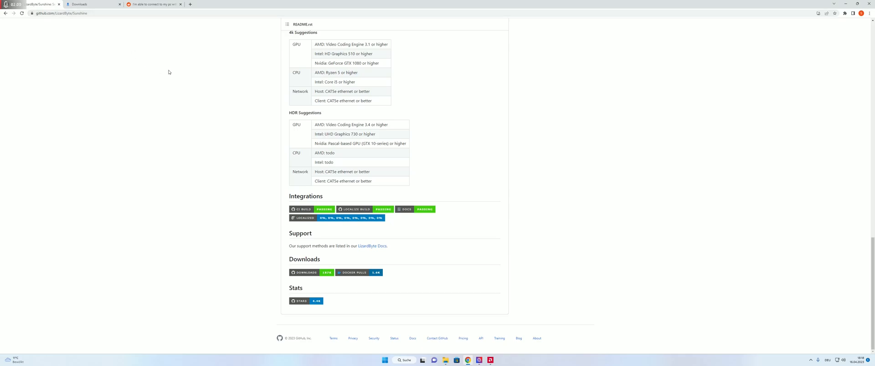
mouse_move(300, 244)
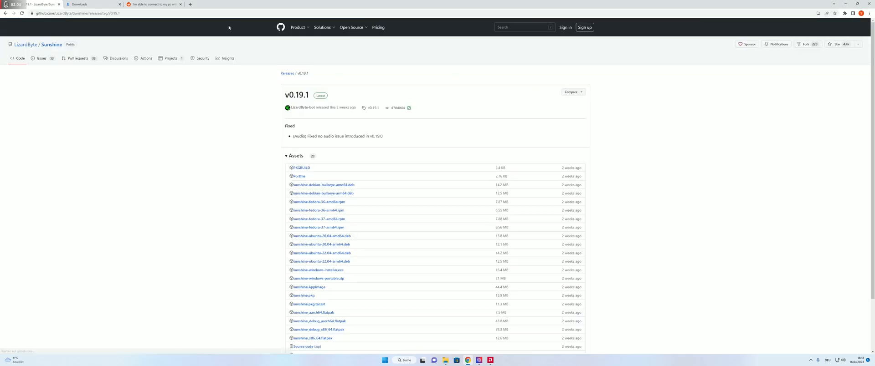
Download the Sunshine Windows installer from the v0.19.1 release Assets list.
scroll("down", 3)
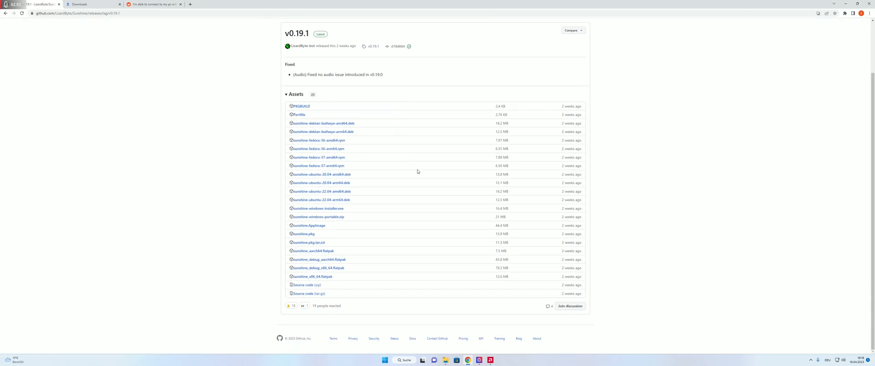
mouse_move(317, 208)
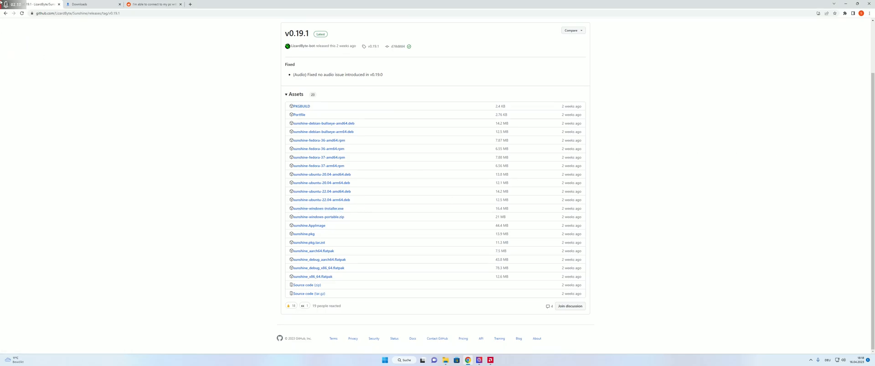
left_click(92, 4)
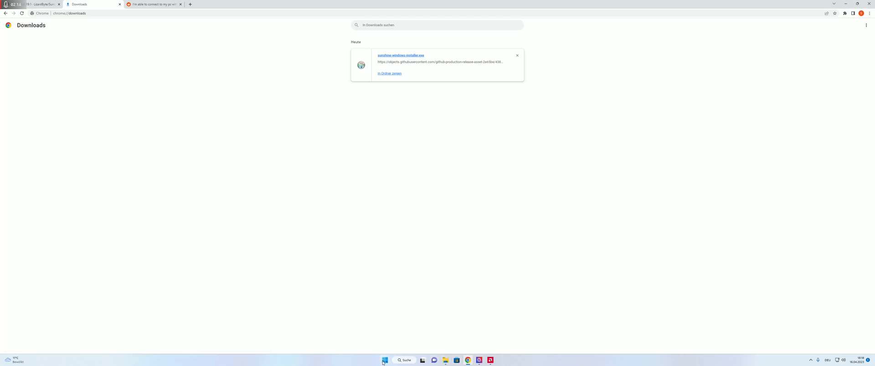
mouse_move(548, 141)
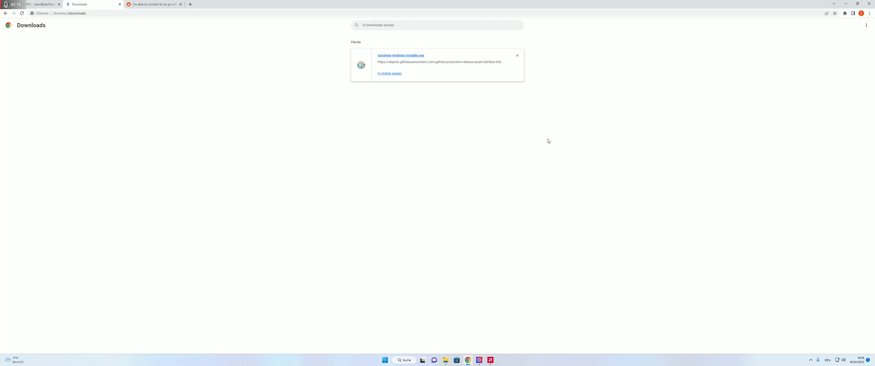
mouse_move(592, 113)
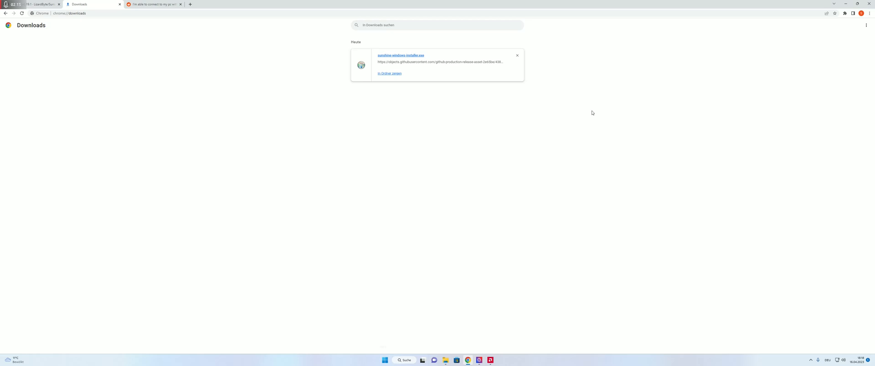
mouse_move(585, 115)
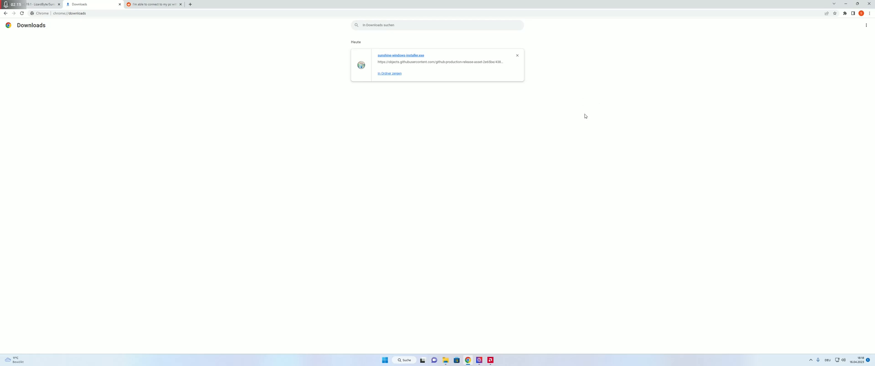
mouse_move(553, 120)
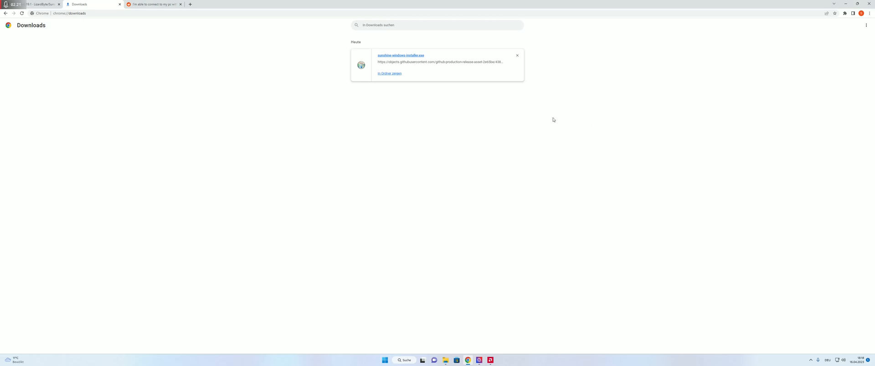
mouse_move(579, 123)
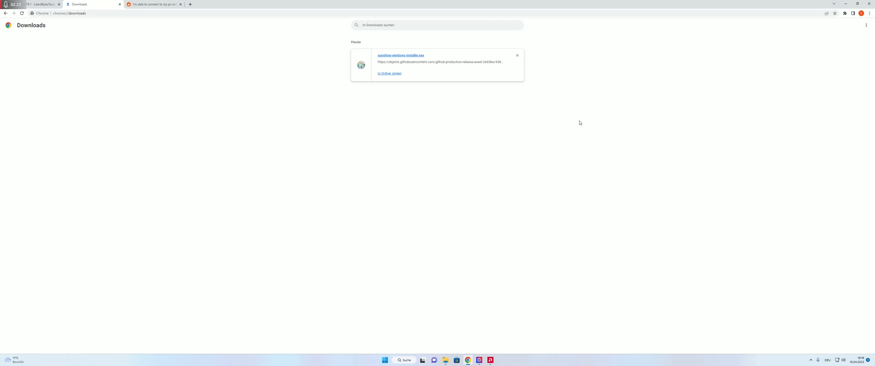
mouse_move(437, 325)
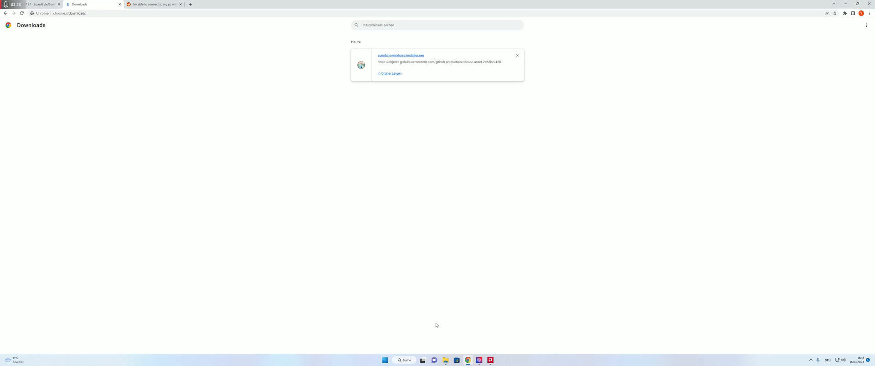
mouse_move(384, 360)
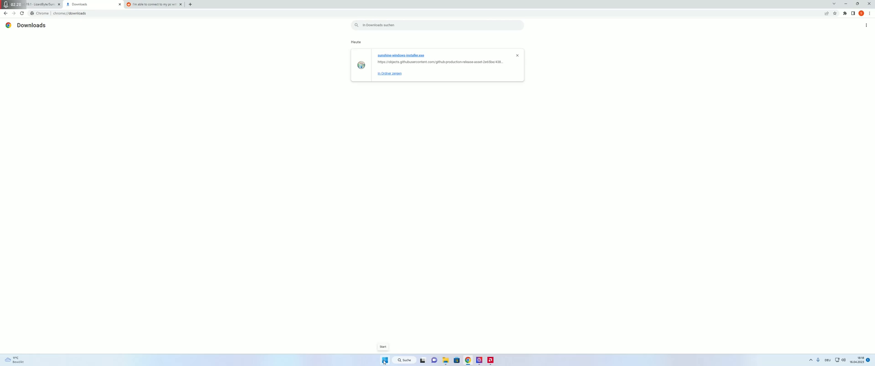
Launch 'Sunshine (Foreground Mode)' from Start and minimize its console window.
left_click(384, 360)
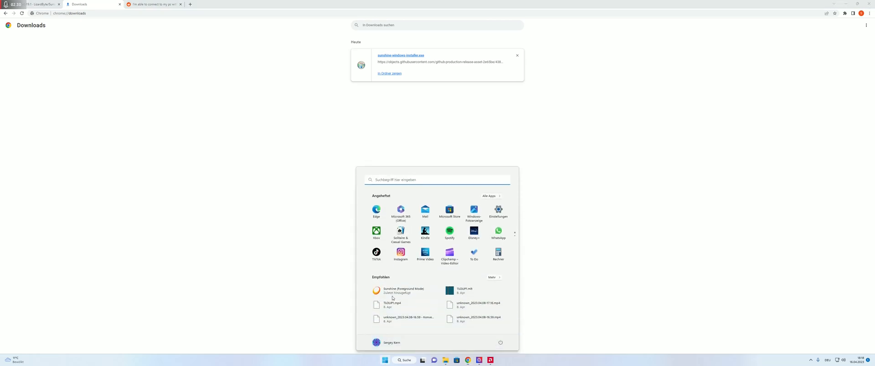
left_click(282, 185)
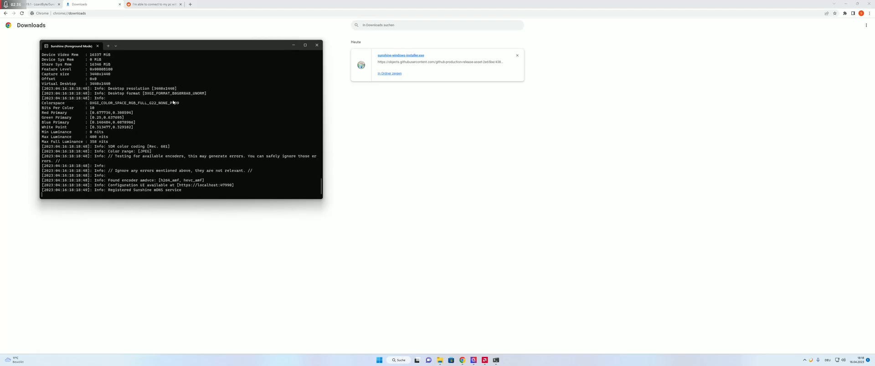
left_click(295, 45)
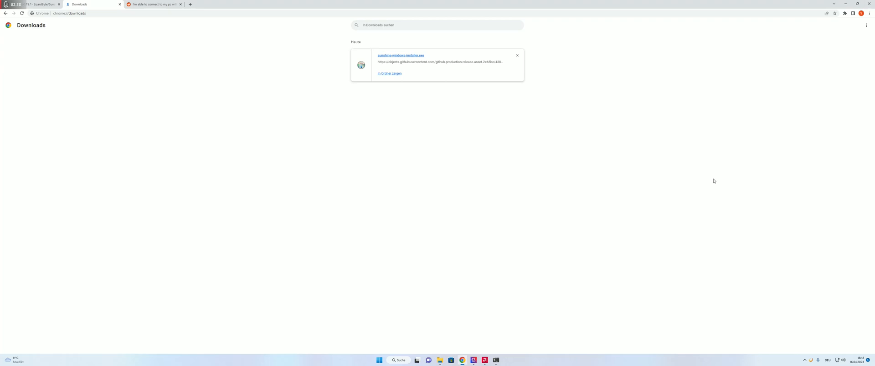
Choose 'Open Sunshine' from the tray icon's menu to open the web interface.
left_click(811, 360)
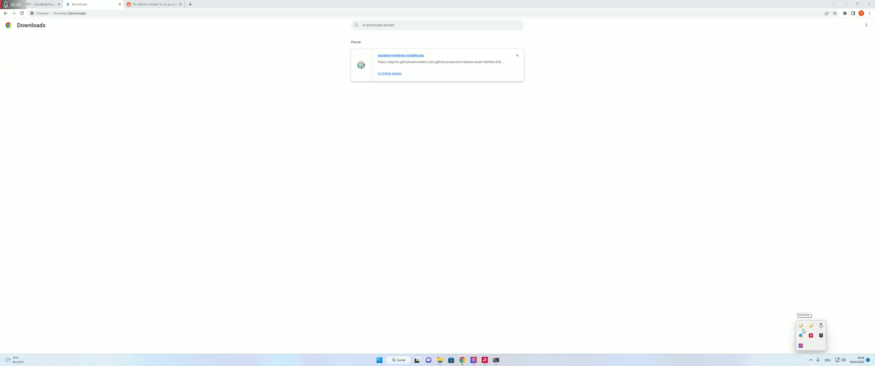
right_click(801, 330)
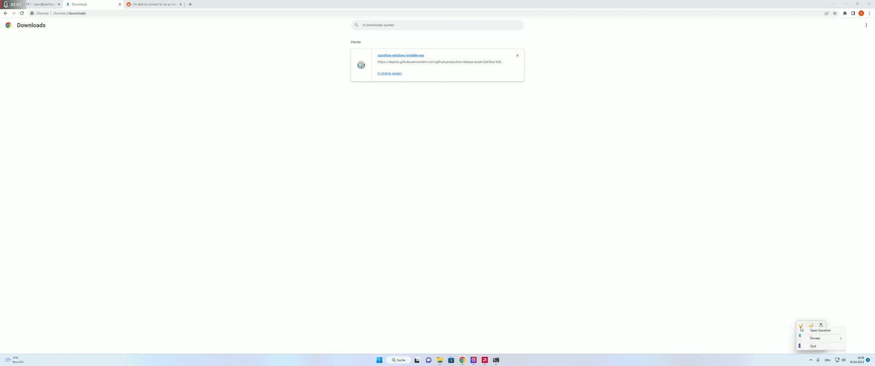
left_click(820, 331)
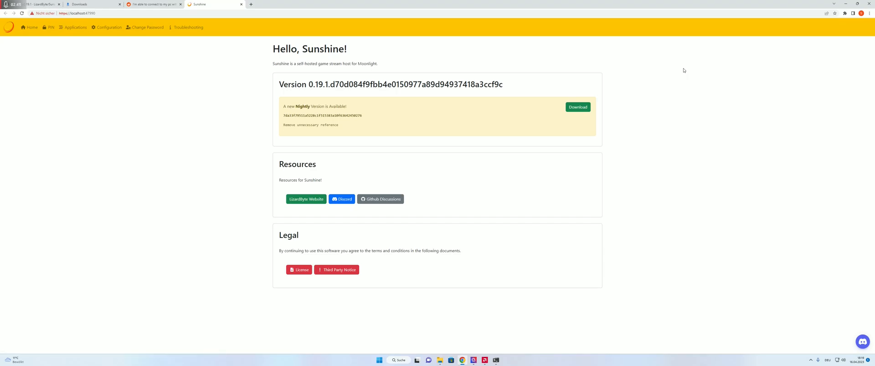
mouse_move(206, 53)
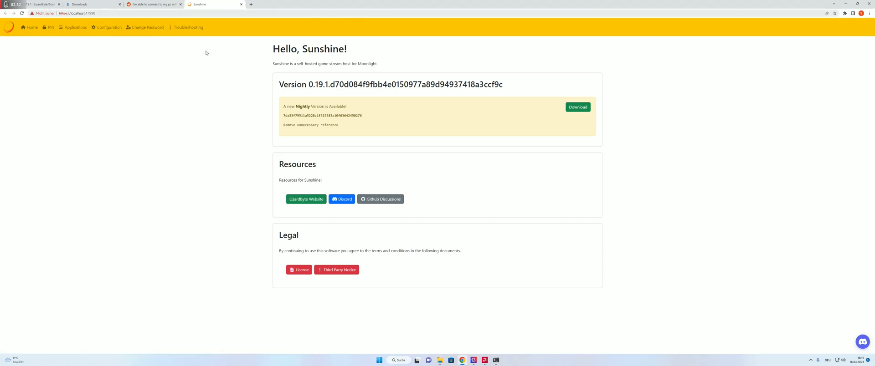
mouse_move(109, 27)
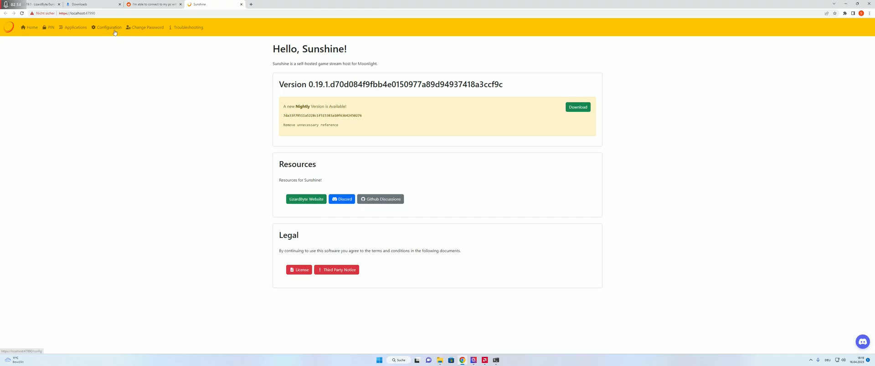
mouse_move(73, 27)
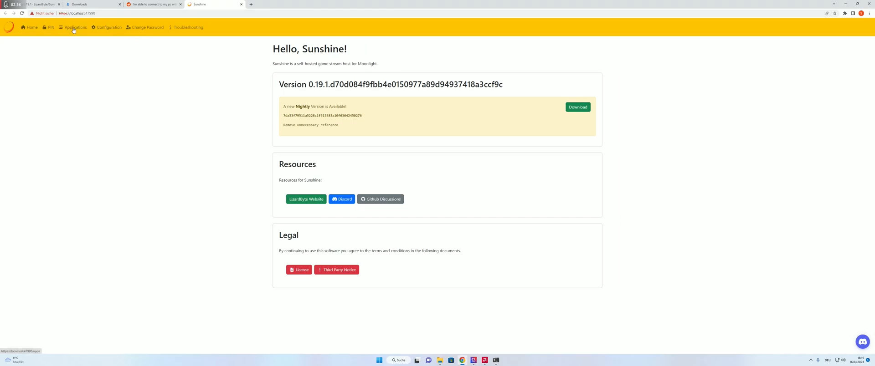
mouse_move(128, 73)
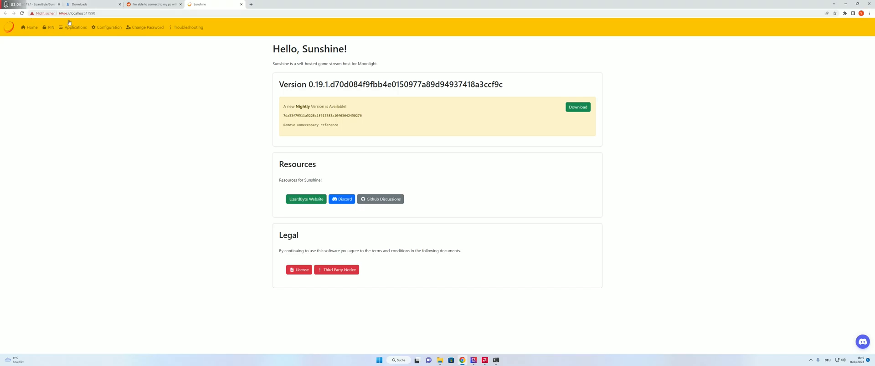
mouse_move(106, 87)
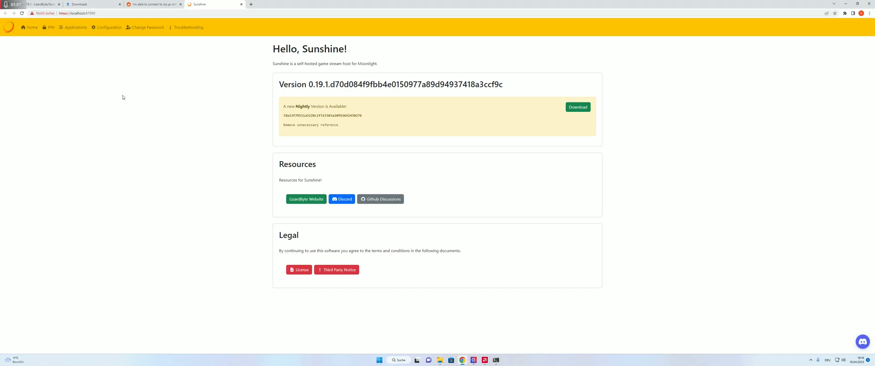
mouse_move(62, 38)
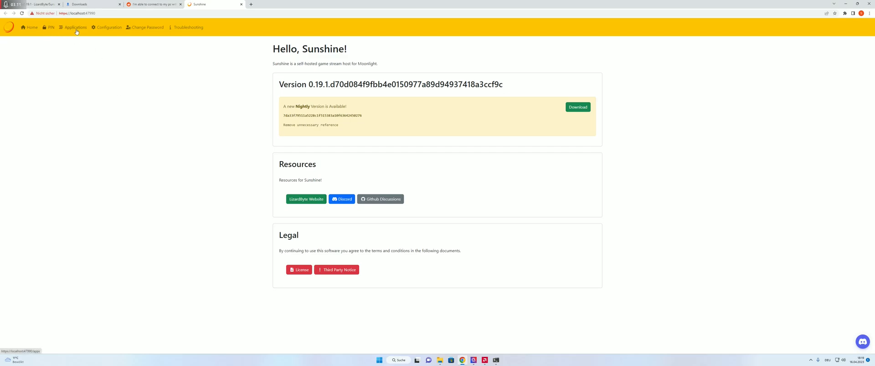
Force the AMD AMF/VCE encoder in the Advanced configuration, then go to Applications.
left_click(108, 27)
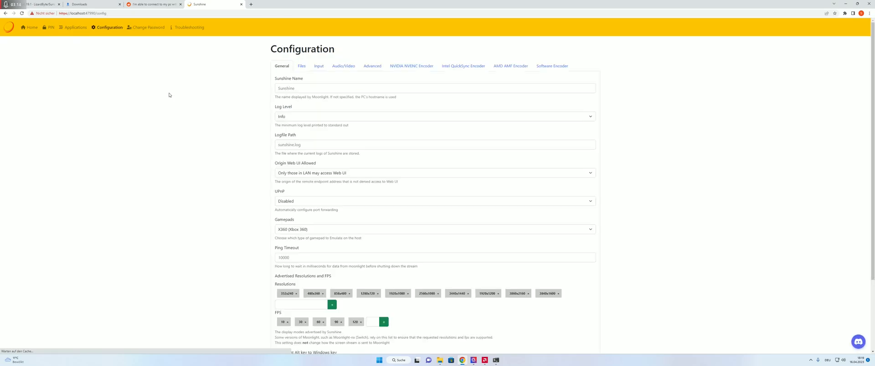
scroll("down", 3)
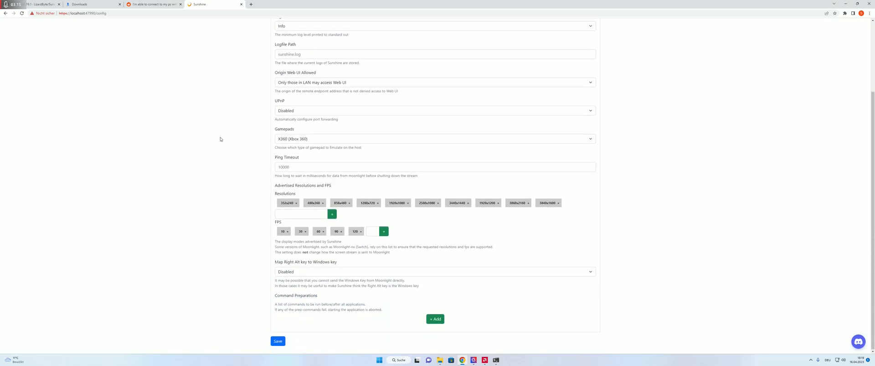
scroll("up", 3)
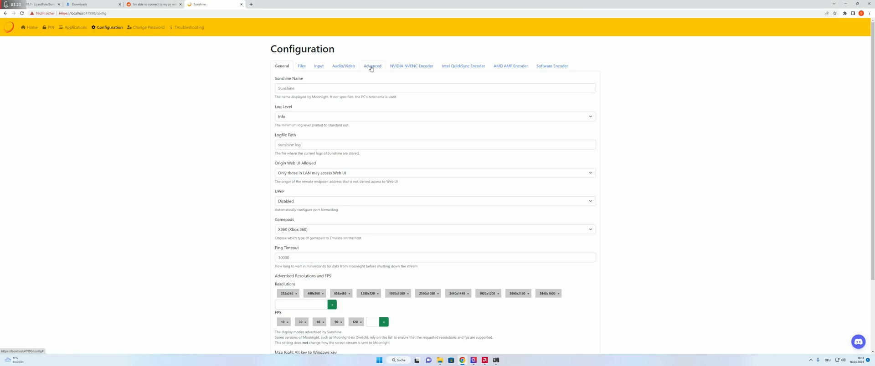
left_click(372, 66)
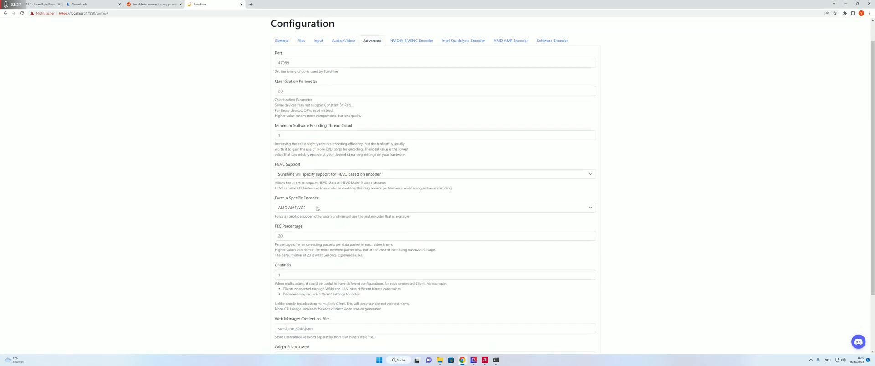
left_click(433, 207)
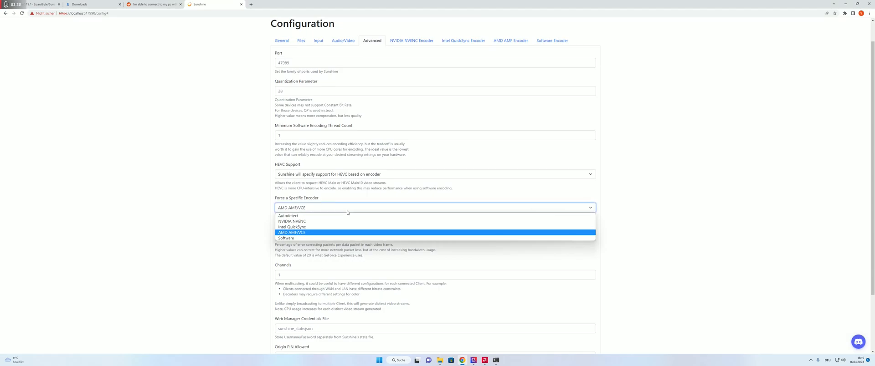
mouse_move(320, 236)
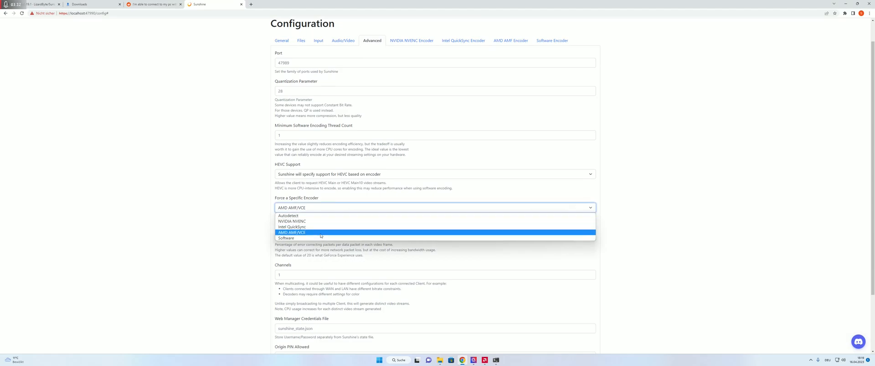
left_click(291, 232)
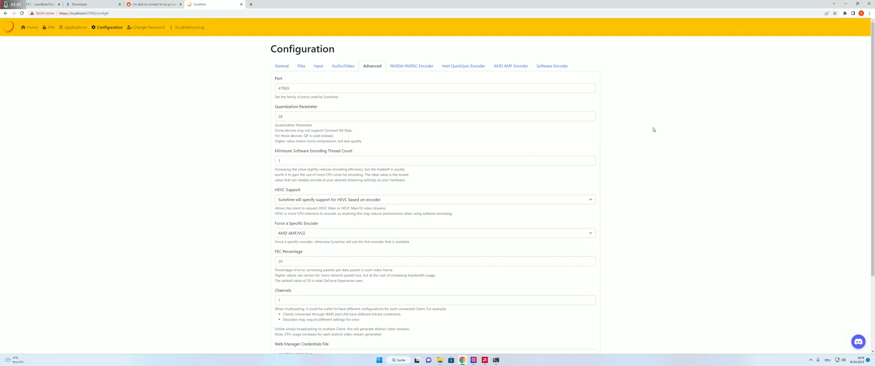
mouse_move(640, 135)
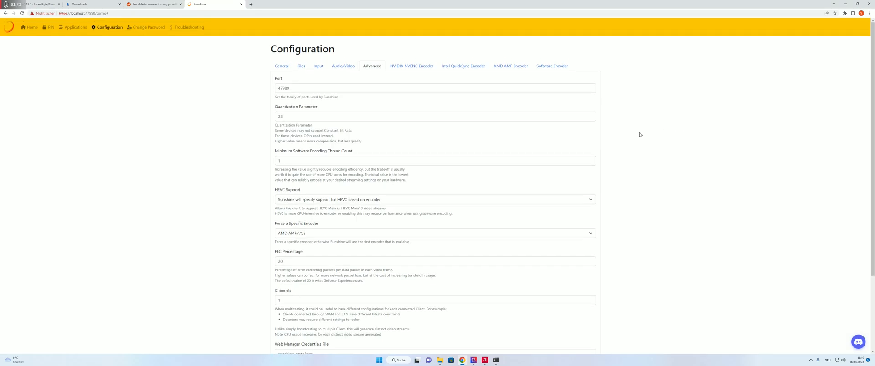
mouse_move(717, 99)
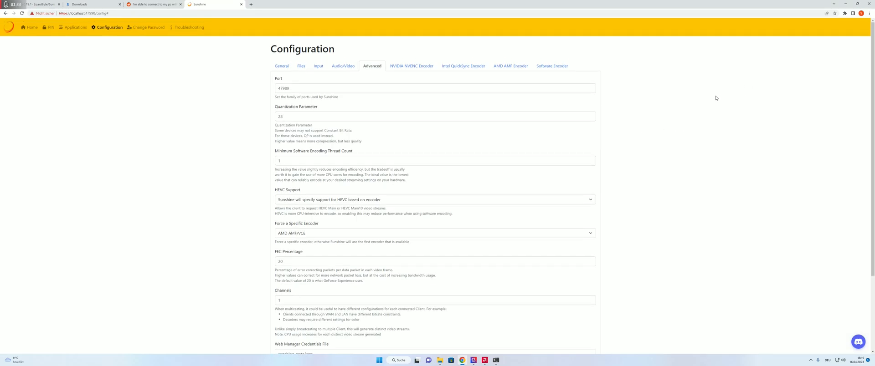
mouse_move(694, 153)
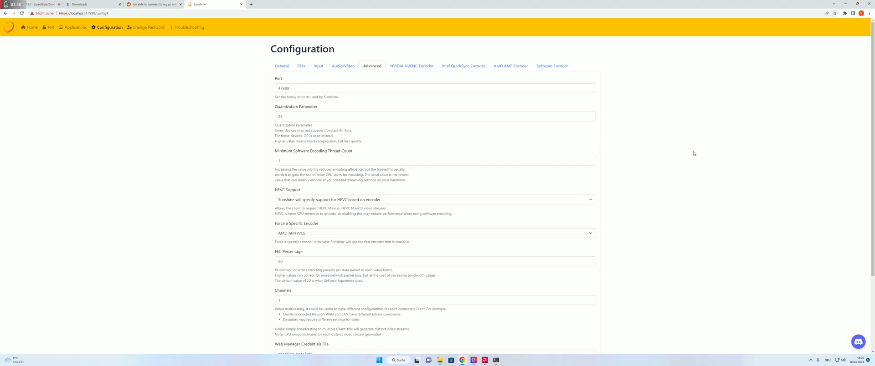
mouse_move(53, 27)
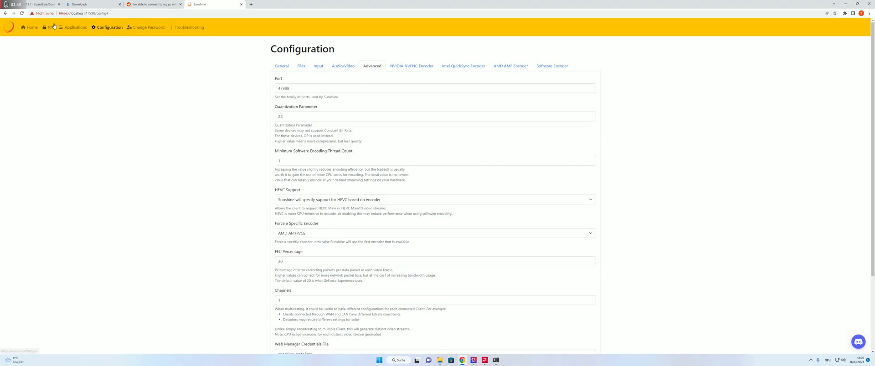
left_click(76, 26)
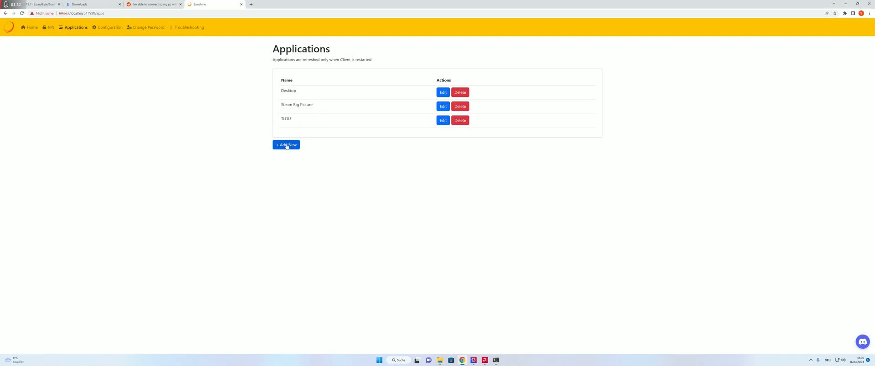
Load the TLOU entry into the application form to view its The Last of Us executable command.
left_click(285, 143)
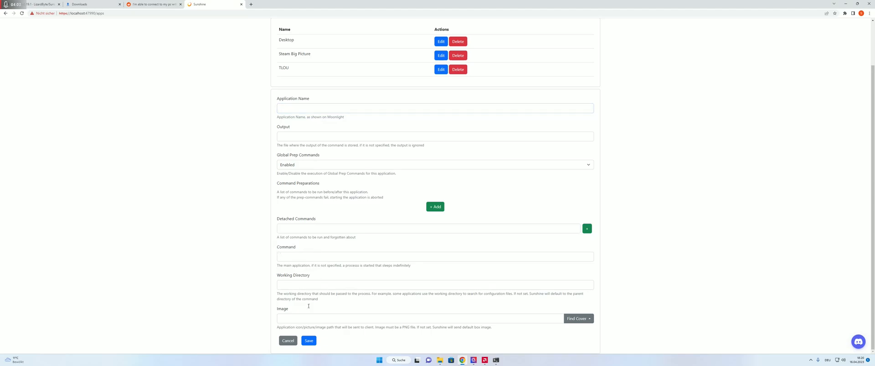
scroll("up", 3)
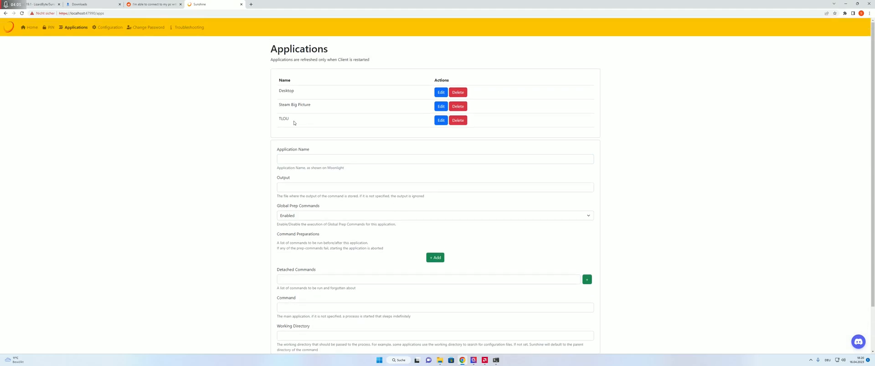
left_click(441, 121)
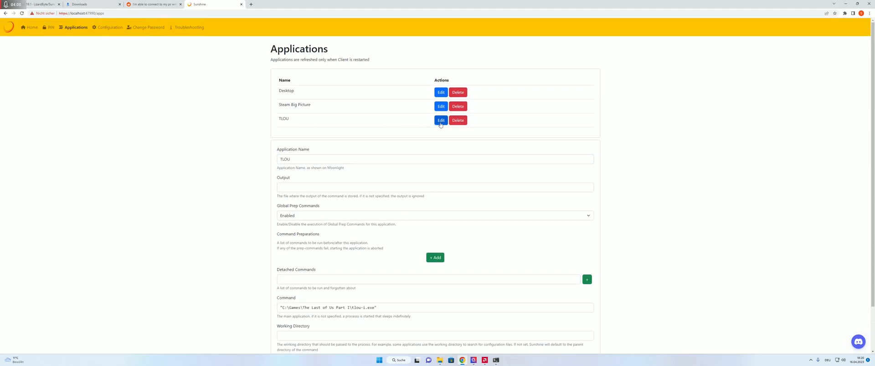
scroll("down", 3)
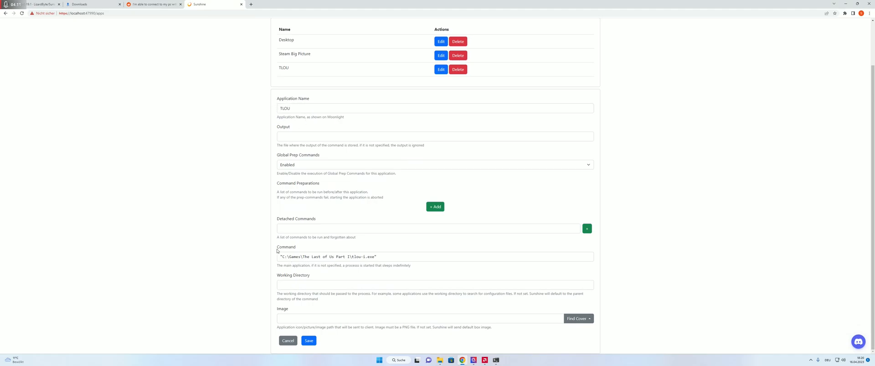
mouse_move(362, 243)
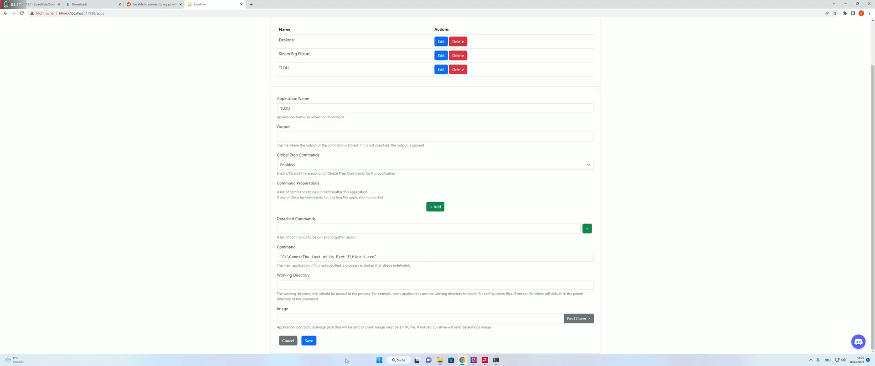
scroll("up", 3)
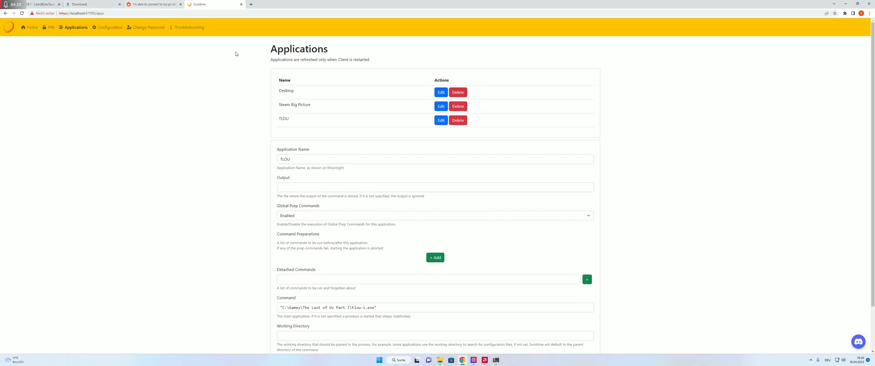
mouse_move(182, 127)
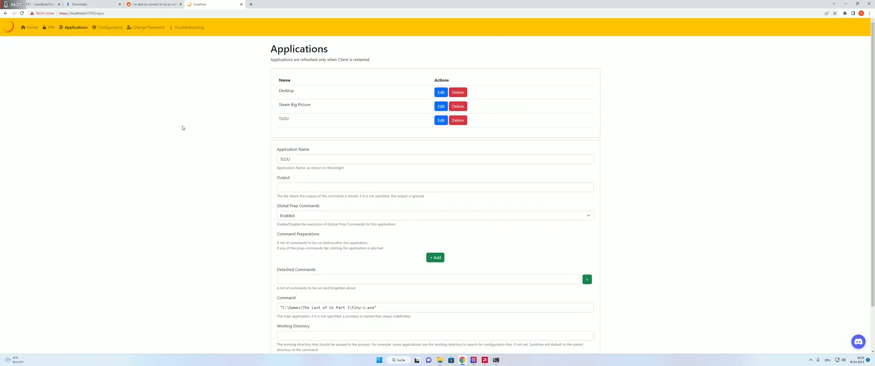
mouse_move(207, 99)
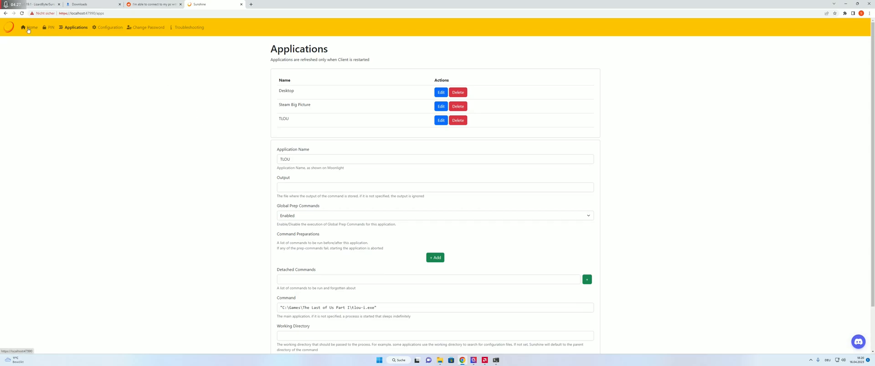
Return to the Sunshine home page via the Home navigation link.
left_click(30, 27)
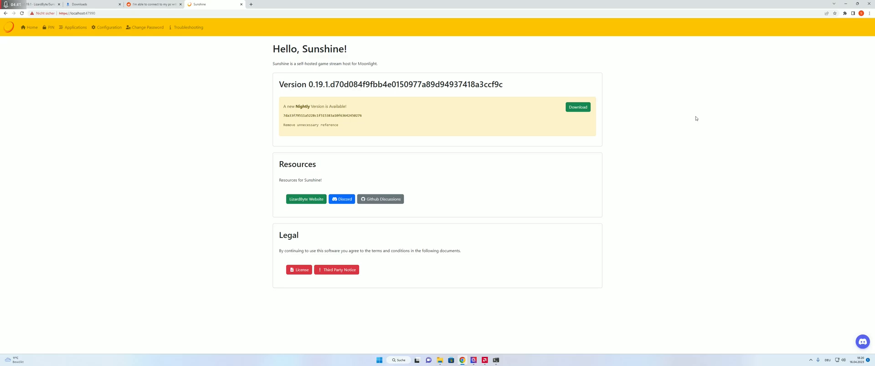
mouse_move(791, 185)
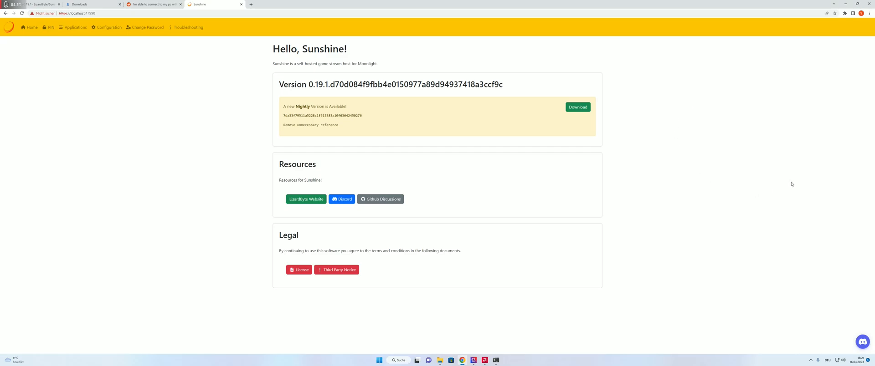
mouse_move(641, 193)
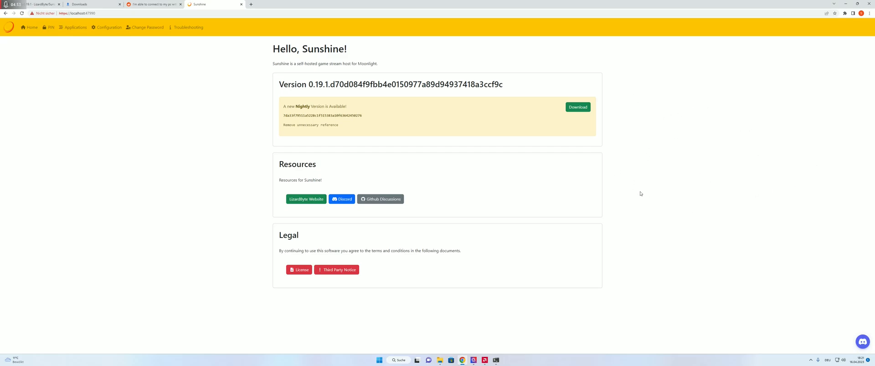
mouse_move(635, 183)
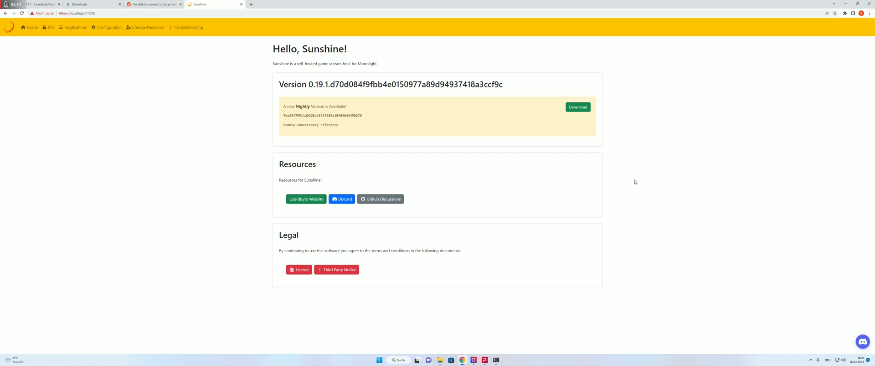
mouse_move(641, 141)
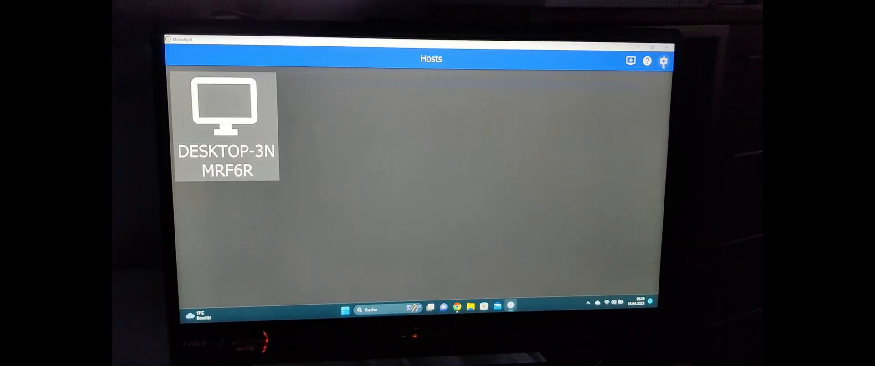
Keep the stream at 1440p and 120 FPS, then scroll to the advanced settings.
left_click(664, 60)
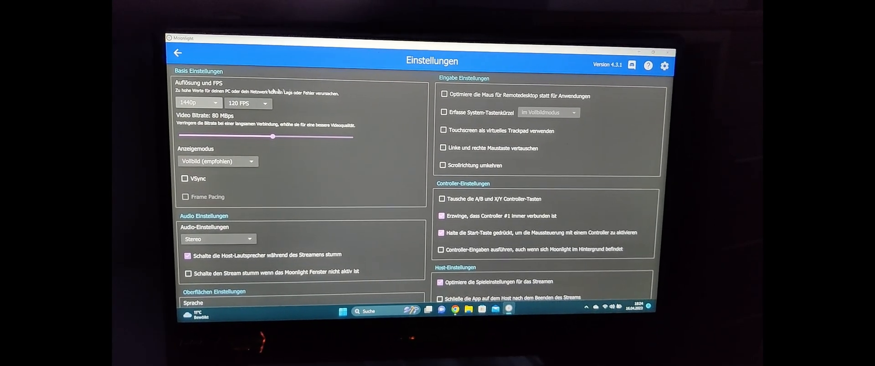
left_click(215, 103)
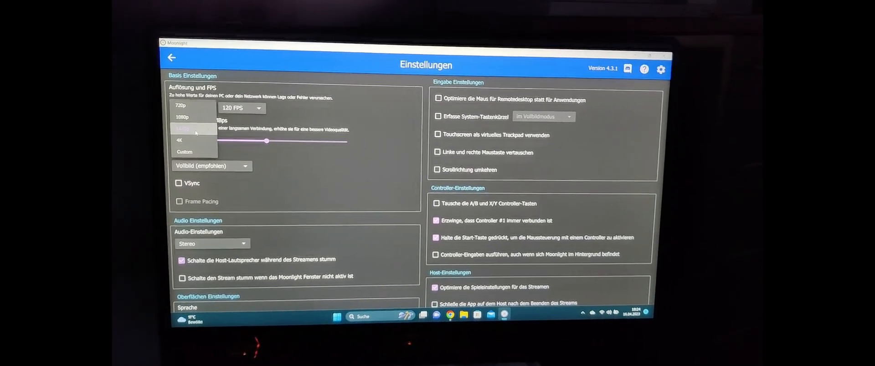
left_click(182, 129)
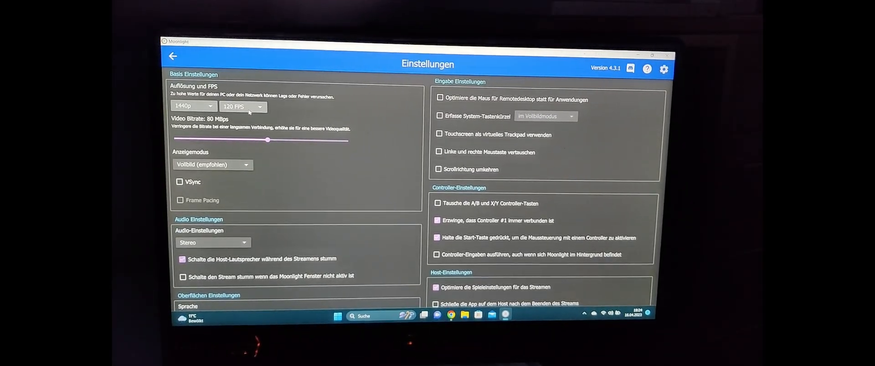
left_click(242, 106)
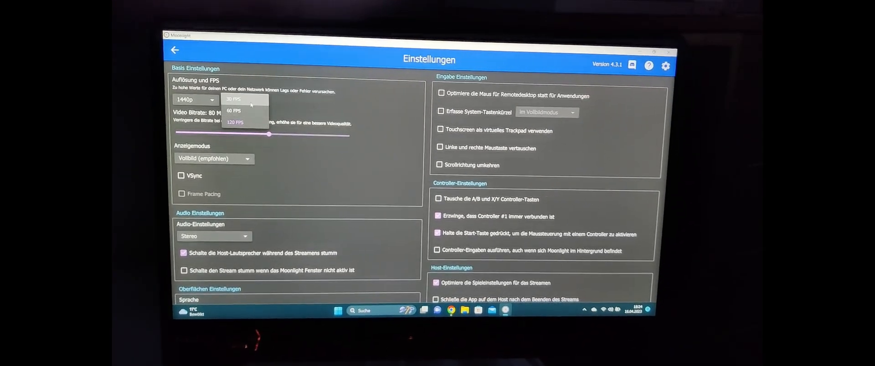
left_click(235, 122)
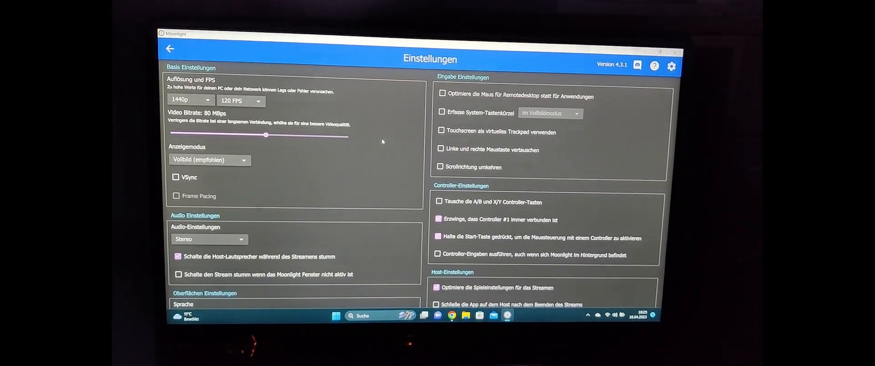
scroll("down", 3)
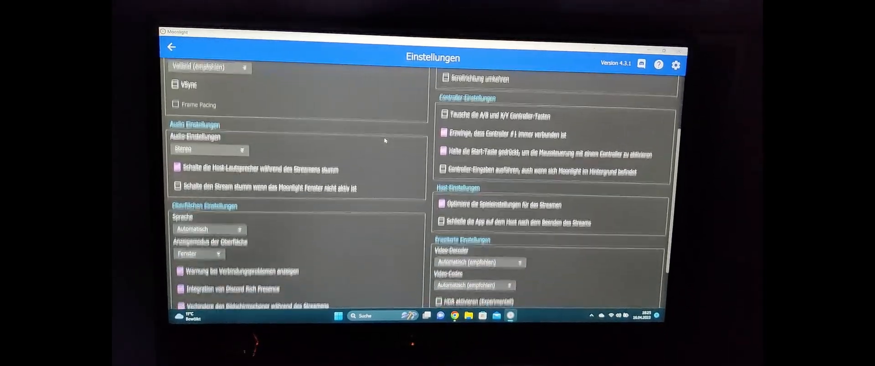
scroll("down", 3)
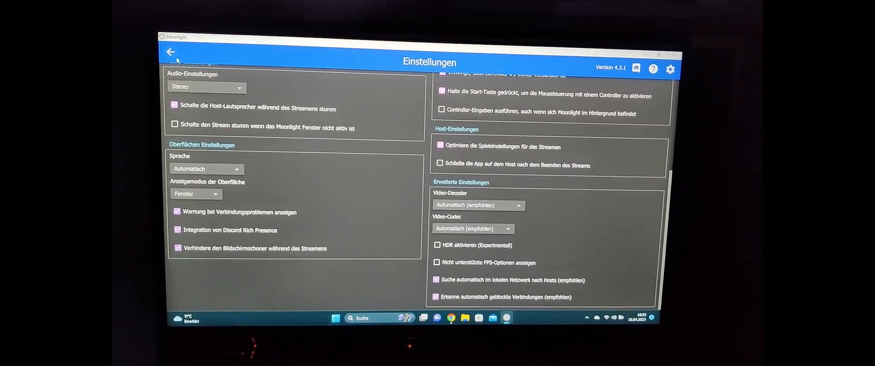
Leave settings and launch the TLOU tile on the desktop host.
left_click(171, 52)
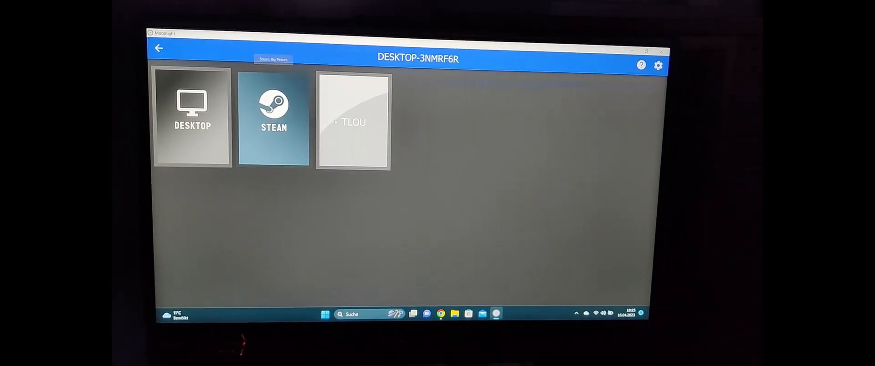
left_click(353, 121)
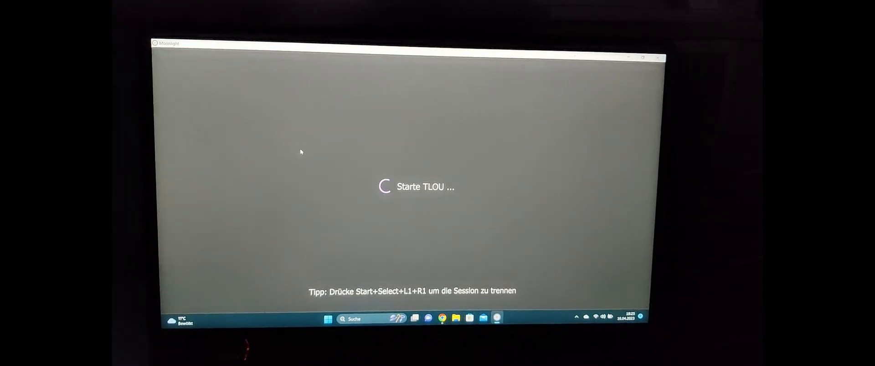